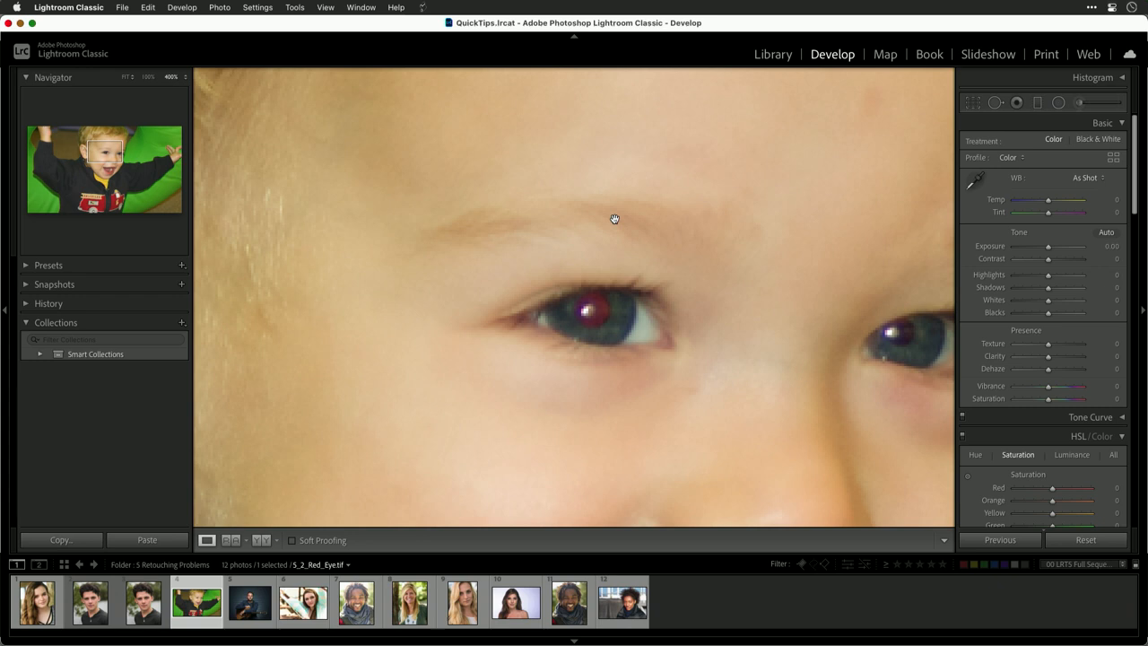
Step: Activate the Red Eye Correction tool below the Histogram, in Red Eye mode
{"action": "left_click", "coordinate": [1015, 102]}
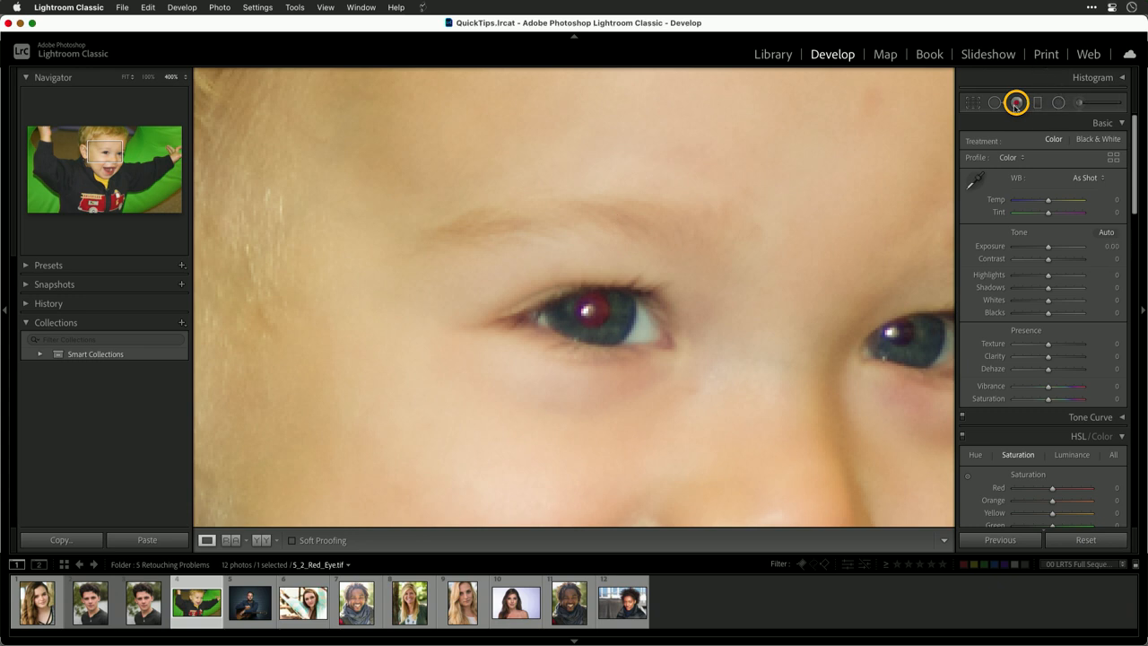
{"action": "left_click", "coordinate": [1015, 102]}
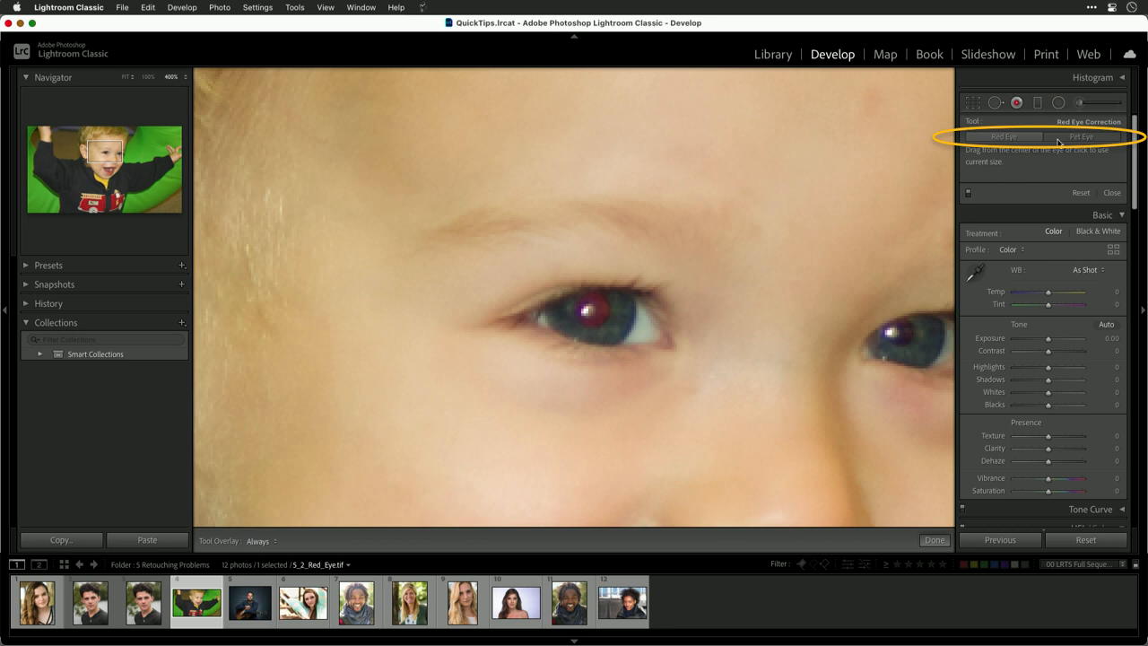
{"action": "mouse_move", "coordinate": [718, 221]}
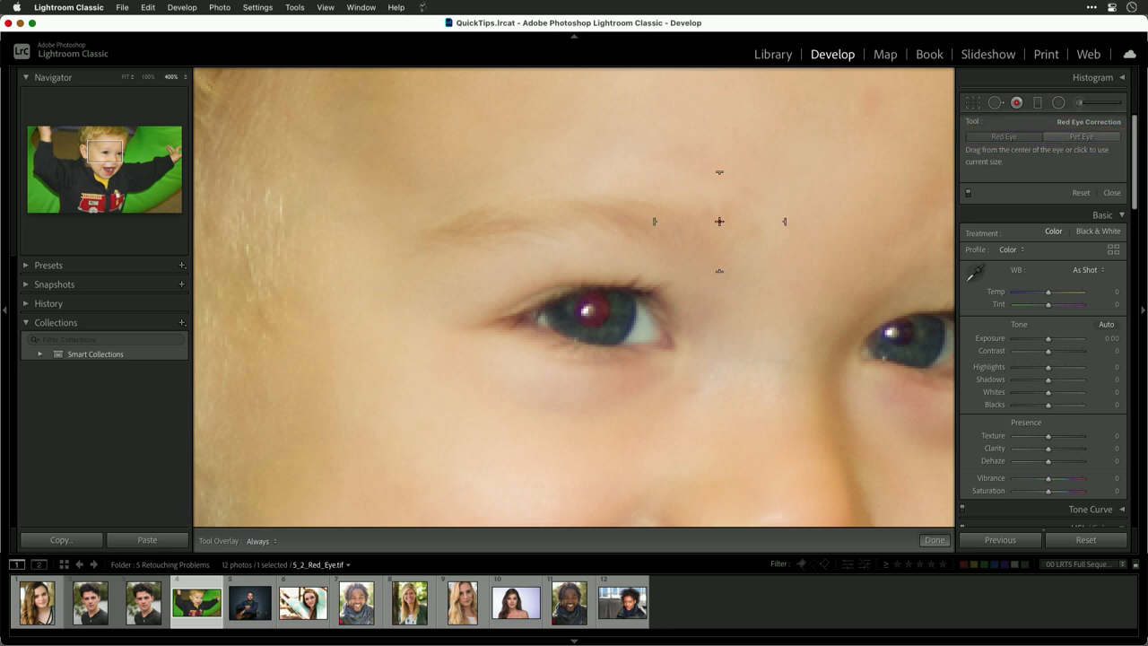
{"action": "mouse_move", "coordinate": [590, 311]}
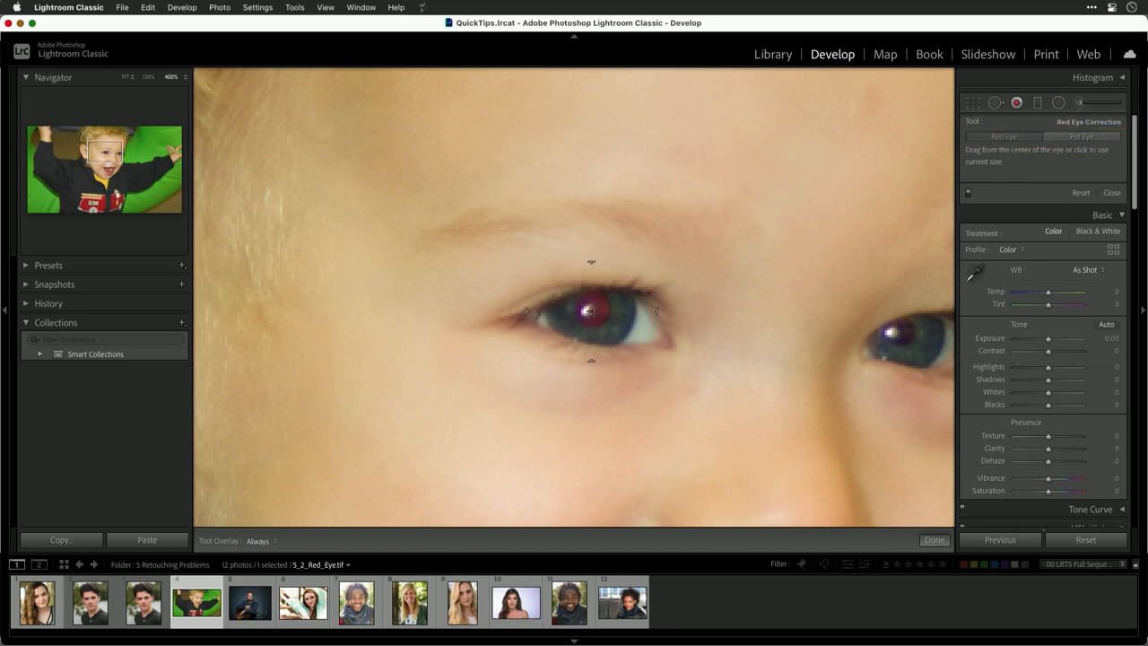
Step: Correct the left and right pupils, then enlarge the pupil size slightly
{"action": "left_click", "coordinate": [590, 309]}
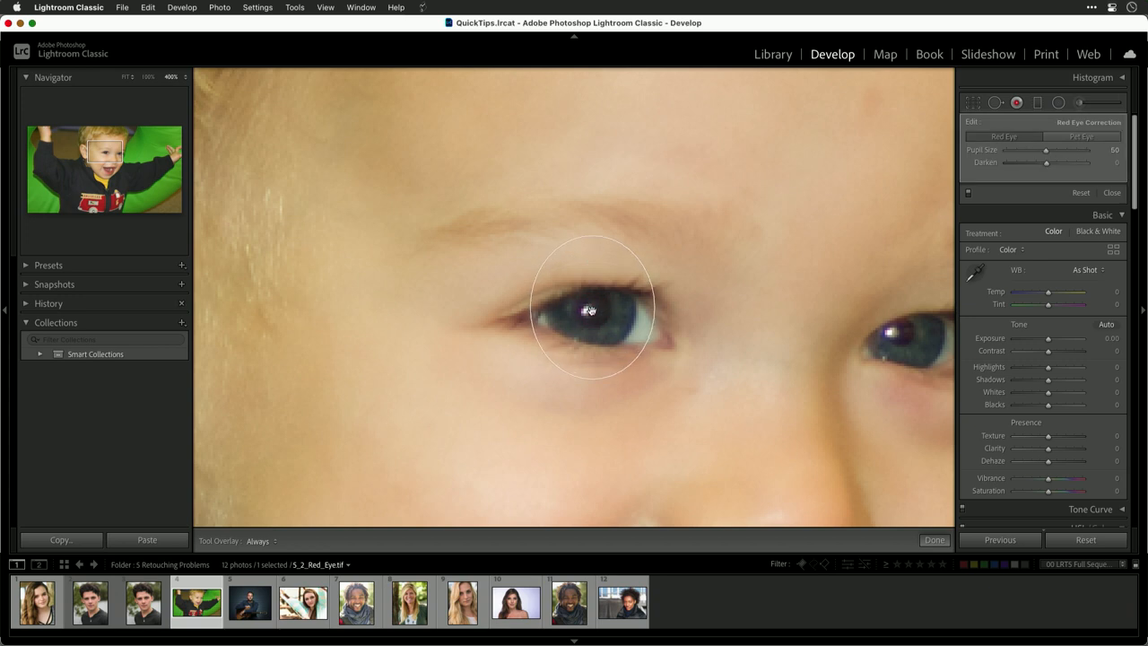
{"action": "mouse_move", "coordinate": [841, 336]}
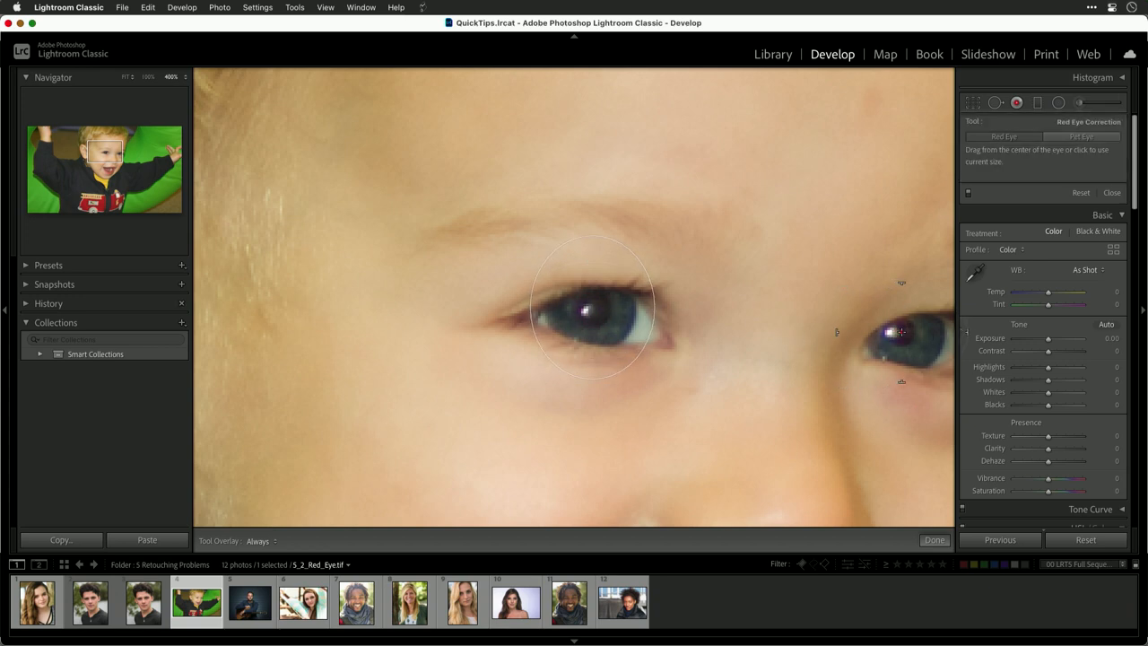
{"action": "left_click", "coordinate": [905, 334]}
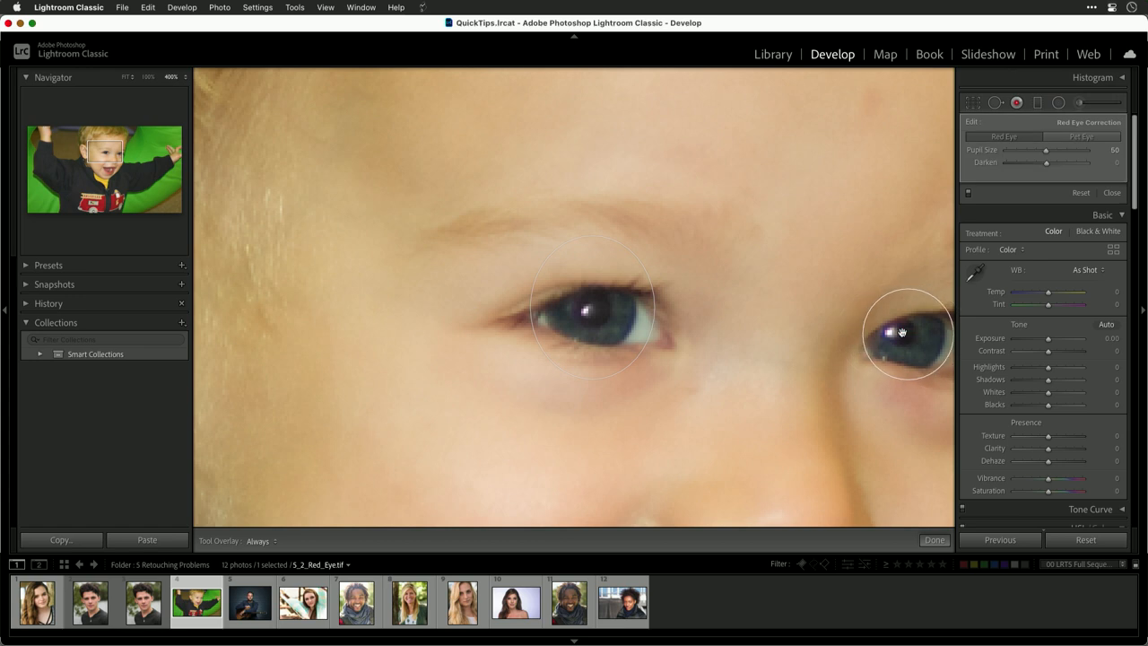
{"action": "mouse_move", "coordinate": [1053, 187]}
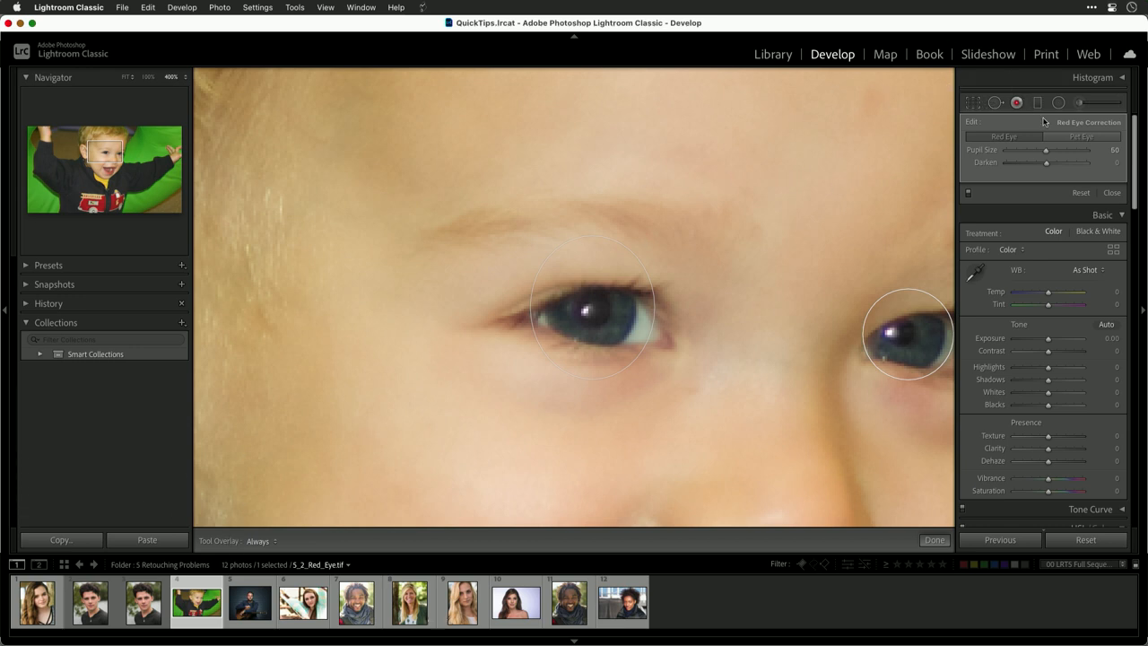
{"action": "left_click_drag", "start_coordinate": [1072, 150], "coordinate": [1029, 149]}
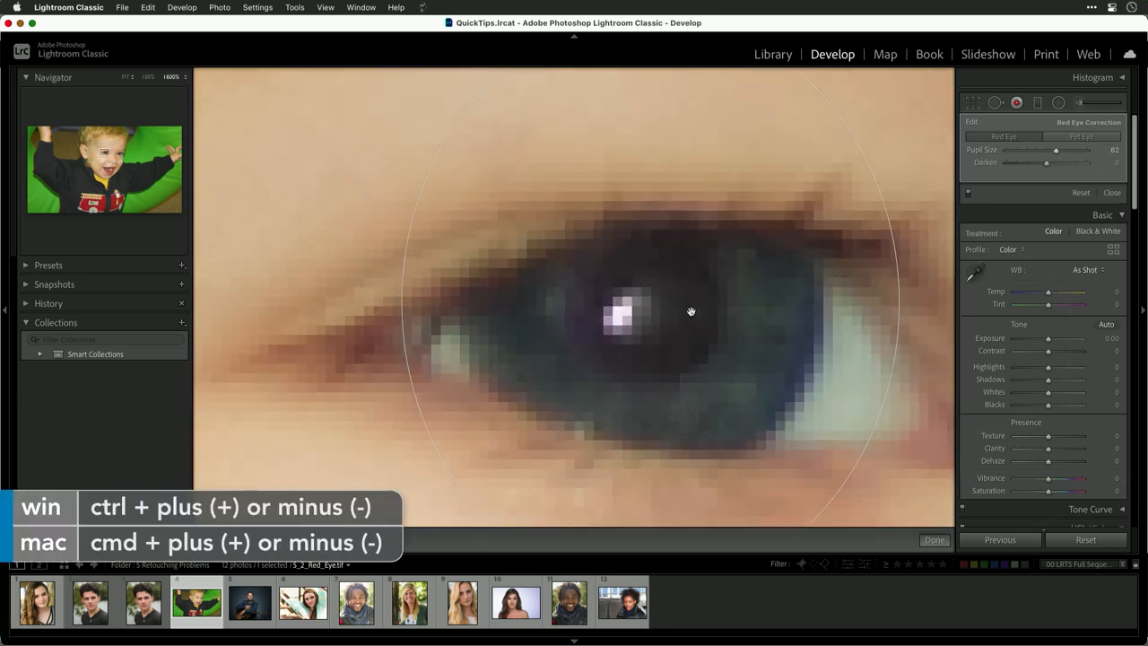
Step: Settle the left eye's Pupil Size slider at 57 and Darken at 15
{"action": "left_click_drag", "start_coordinate": [1056, 150], "coordinate": [1046, 150]}
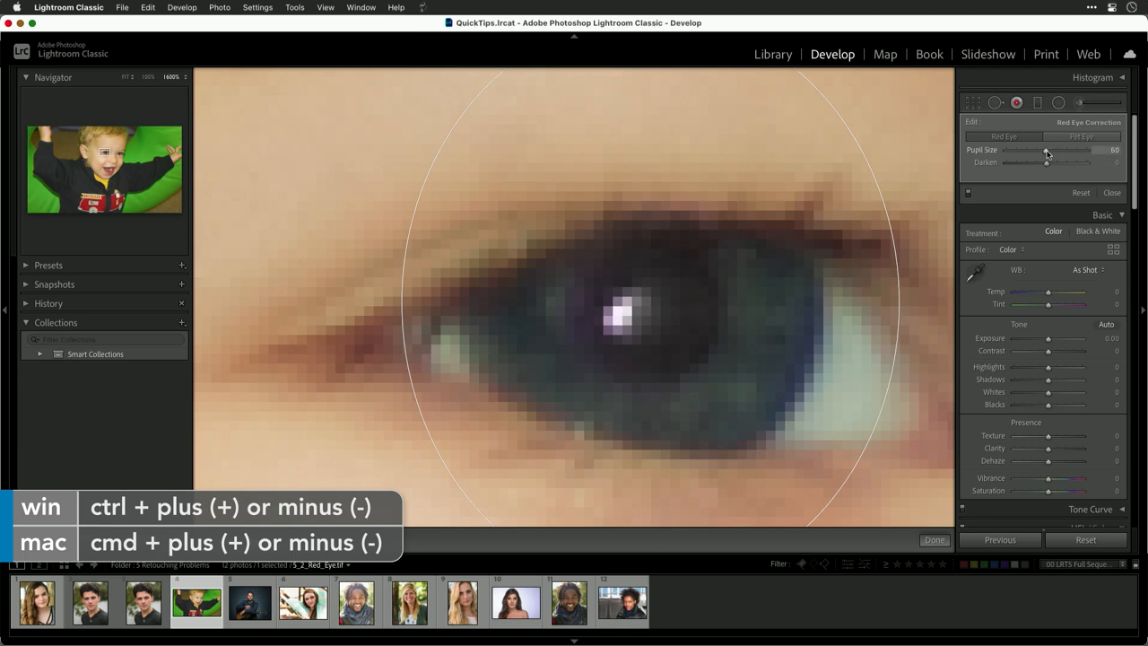
{"action": "left_click_drag", "start_coordinate": [1045, 149], "coordinate": [1115, 150]}
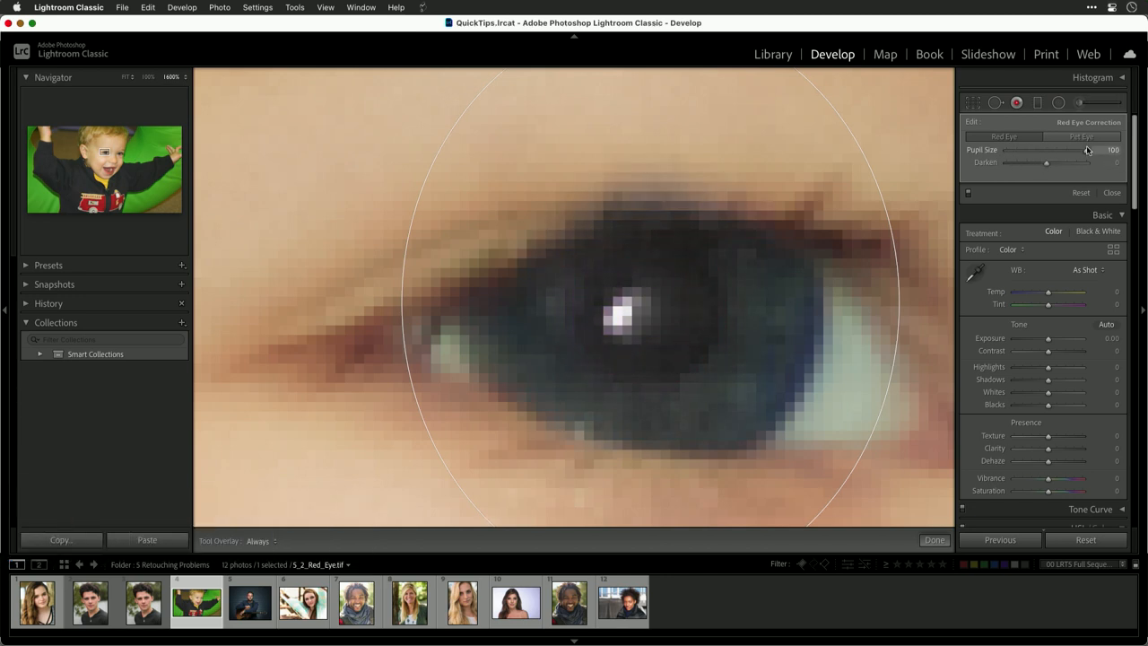
{"action": "left_click_drag", "start_coordinate": [1085, 149], "coordinate": [1031, 150]}
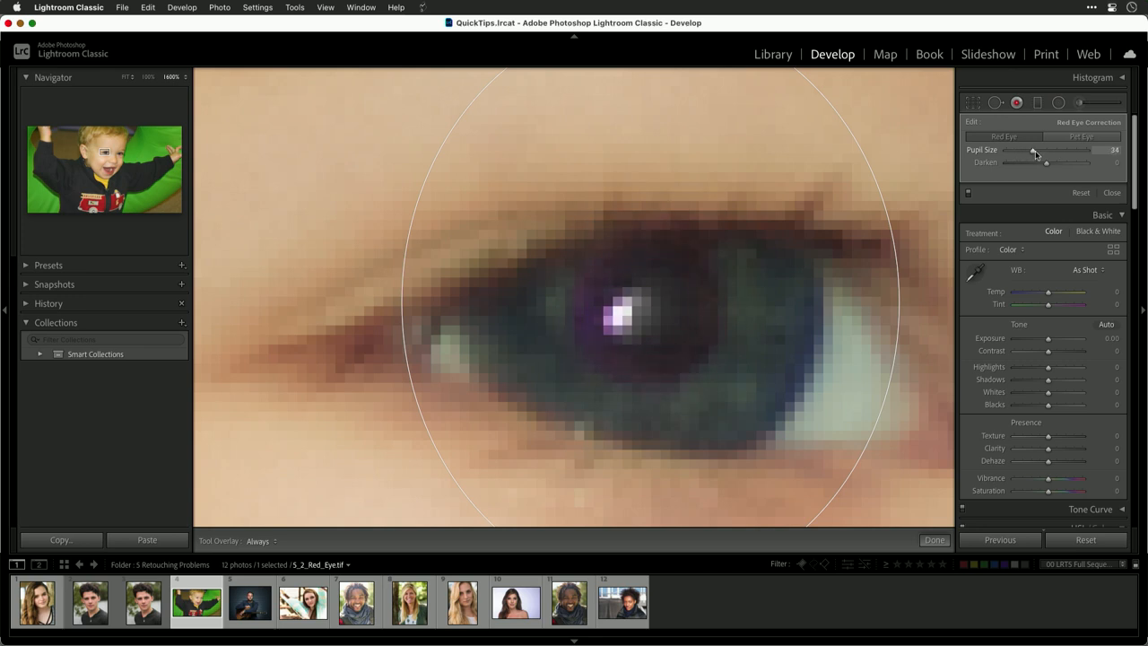
{"action": "left_click_drag", "start_coordinate": [1033, 150], "coordinate": [1050, 150]}
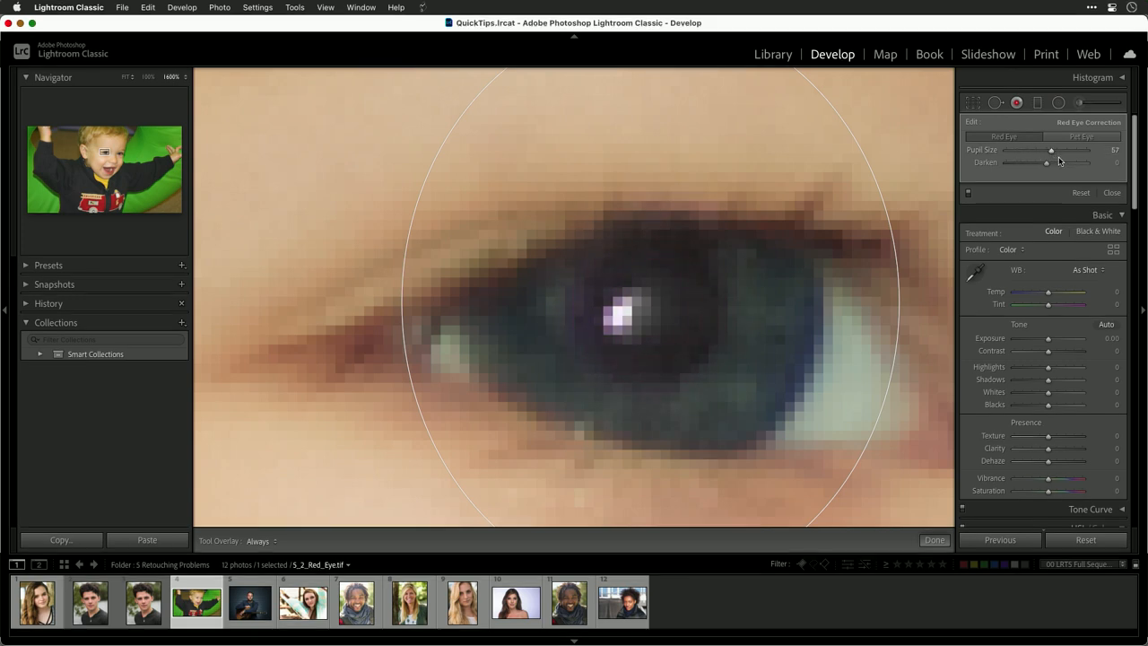
{"action": "left_click_drag", "start_coordinate": [1047, 162], "coordinate": [1080, 162]}
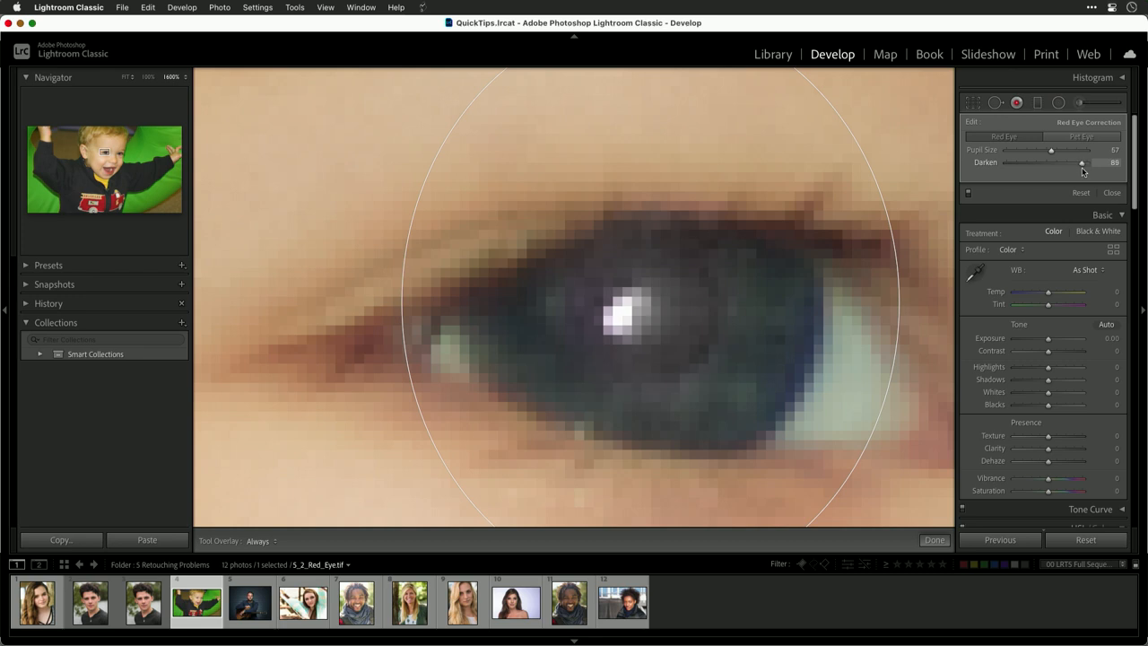
{"action": "left_click_drag", "start_coordinate": [1080, 162], "coordinate": [1051, 162]}
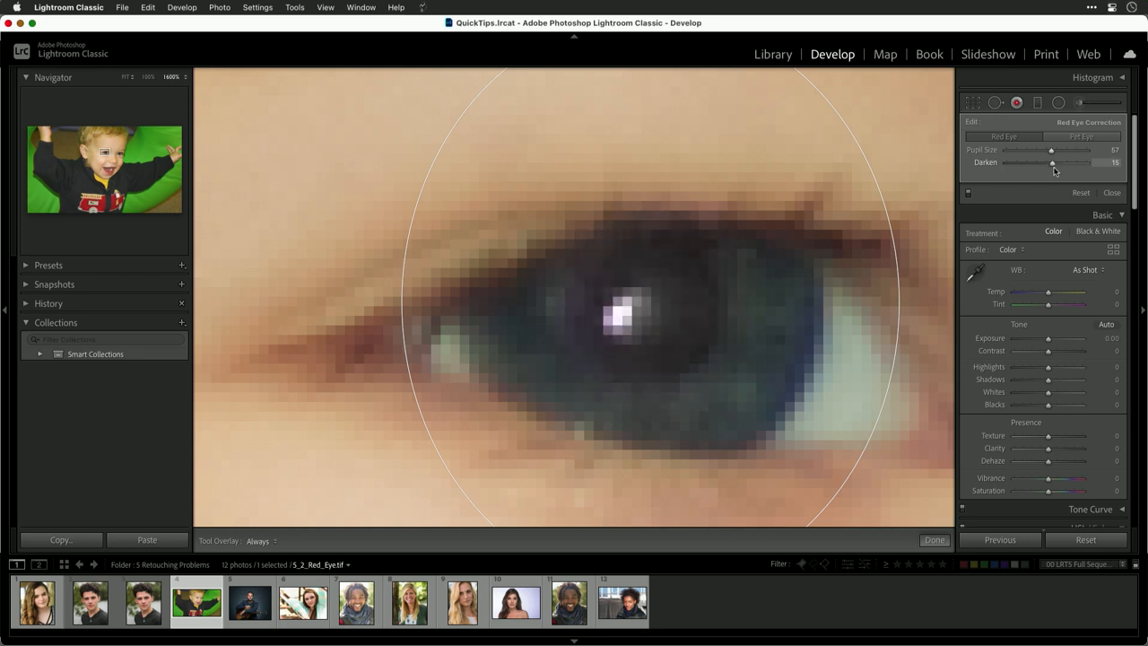
{"action": "mouse_move", "coordinate": [829, 311]}
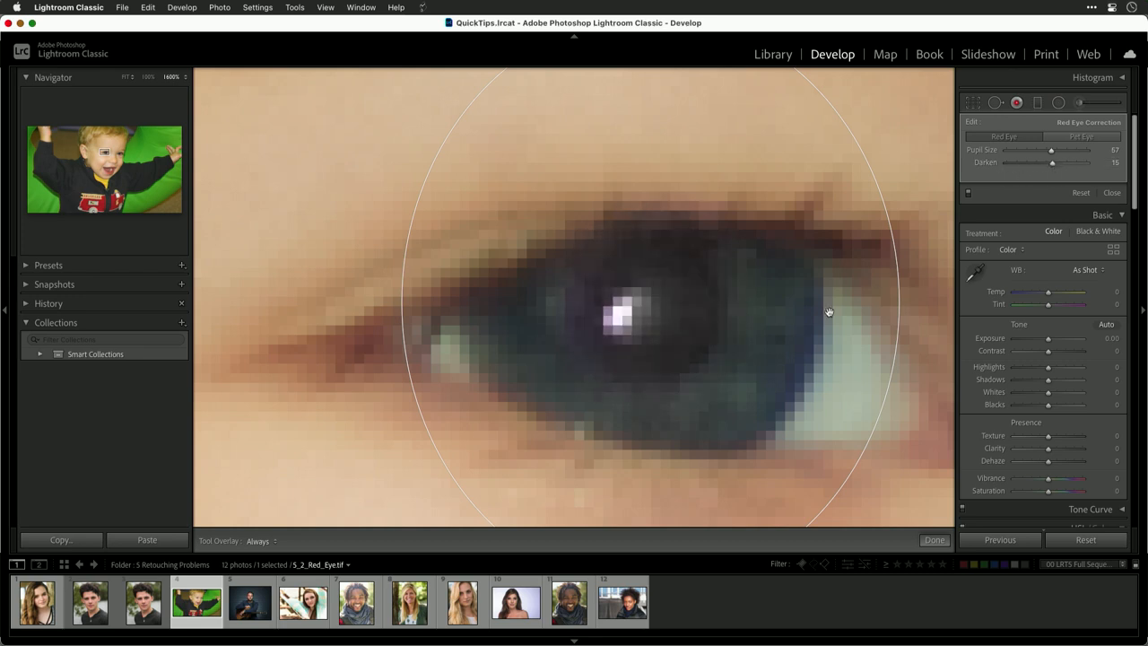
{"action": "mouse_move", "coordinate": [939, 323]}
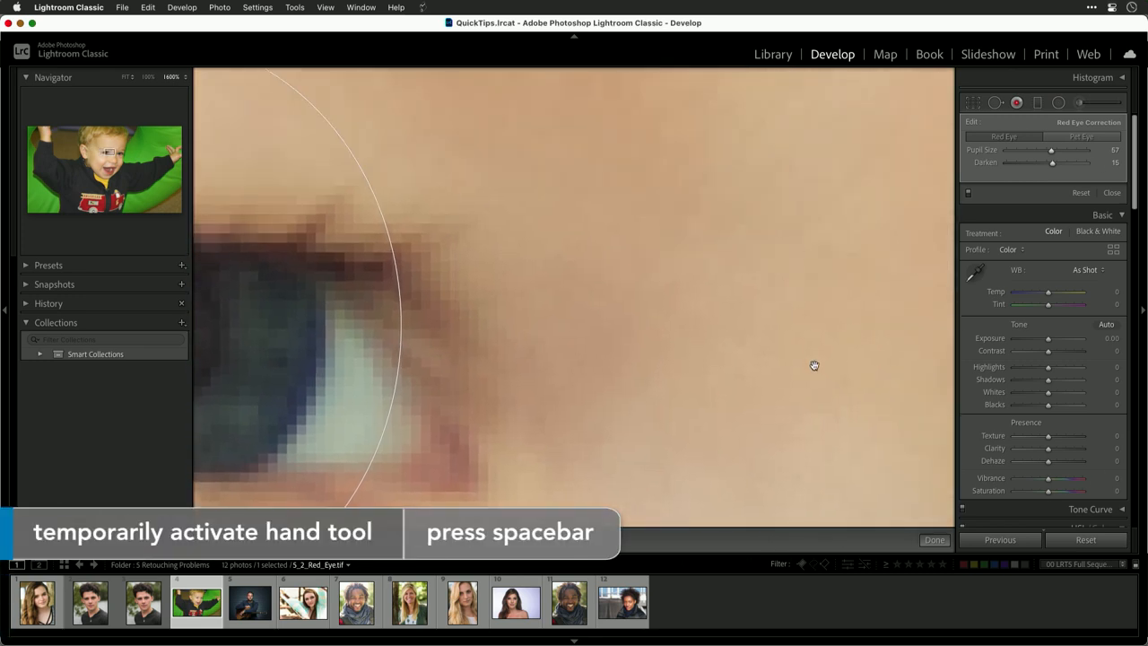
Step: Pan to the right eye, set pupil size 92 and darken −42, then fit the photo
{"action": "left_click_drag", "start_coordinate": [813, 365], "coordinate": [411, 214]}
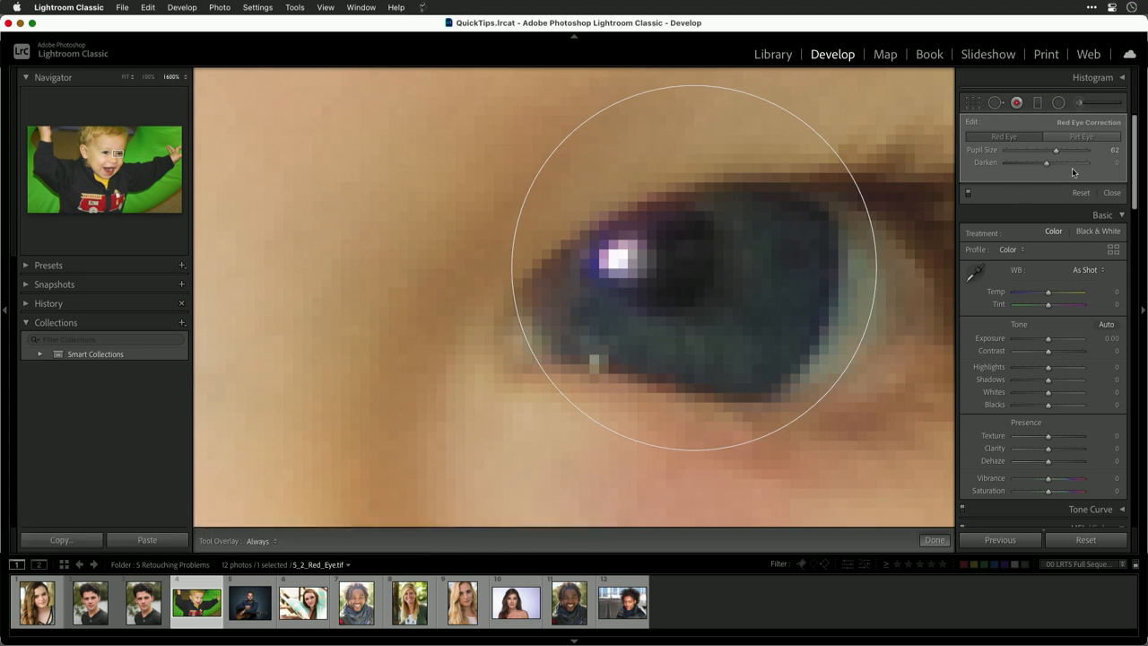
{"action": "left_click_drag", "start_coordinate": [1056, 150], "coordinate": [1085, 150]}
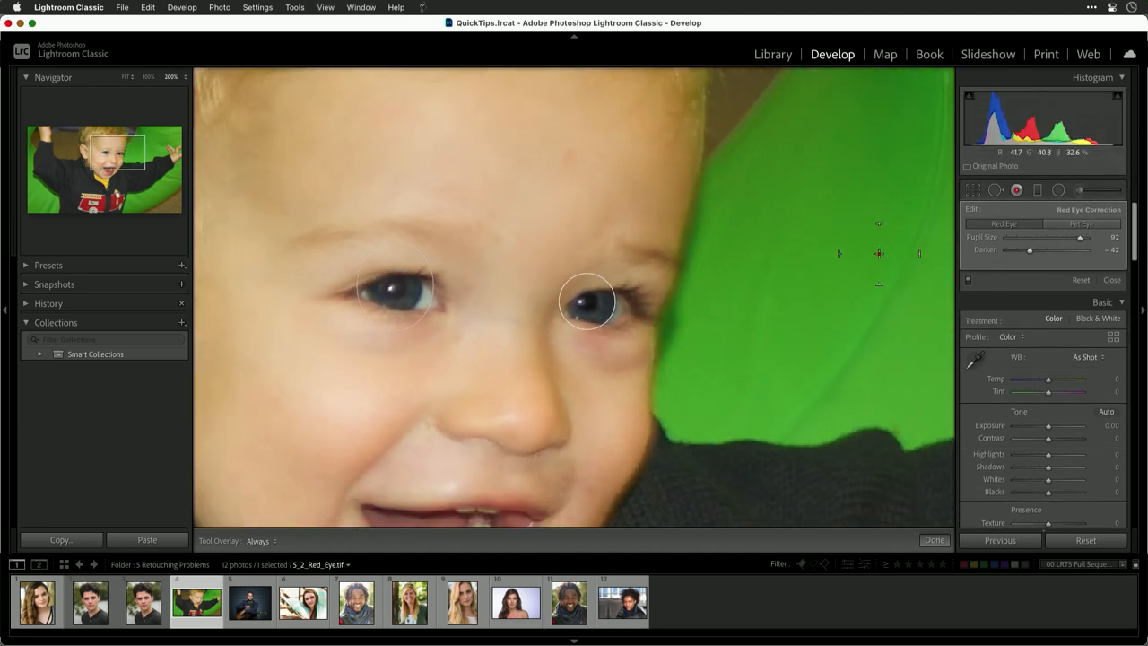
{"action": "left_click", "coordinate": [148, 76]}
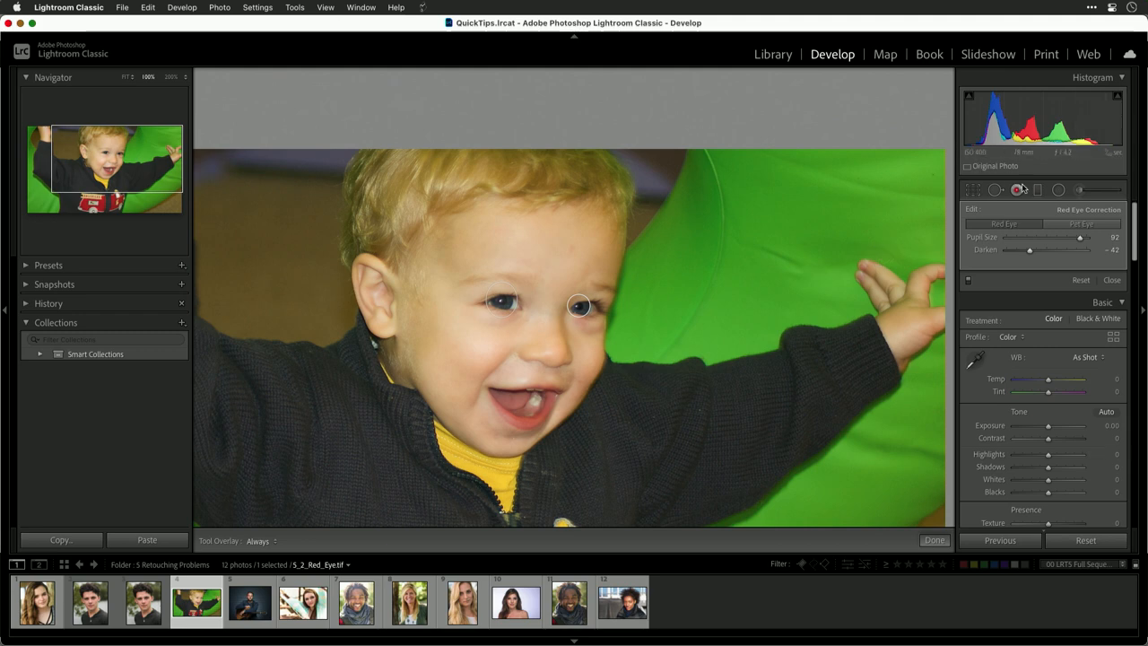